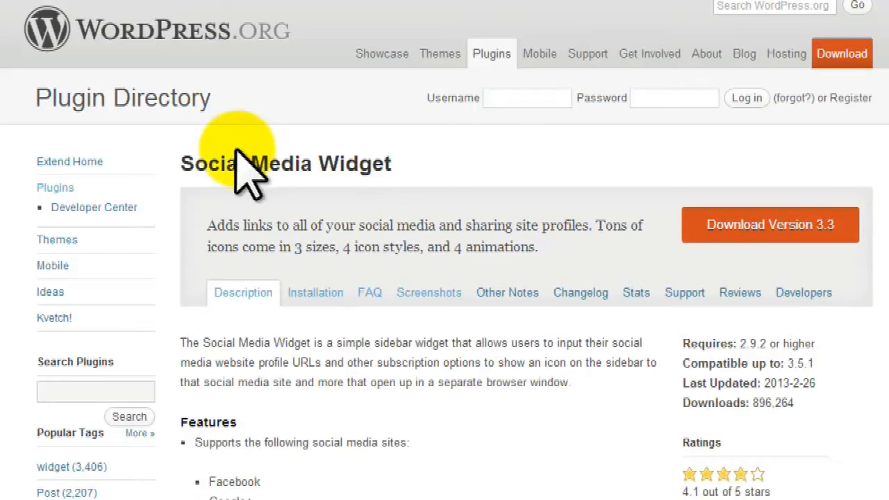
{"action": "mouse_move", "coordinate": [292, 261]}
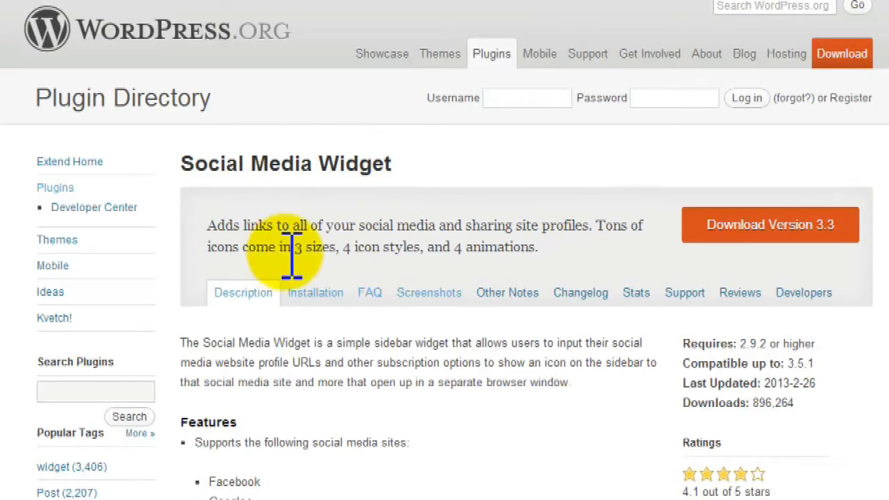
{"action": "mouse_move", "coordinate": [327, 484]}
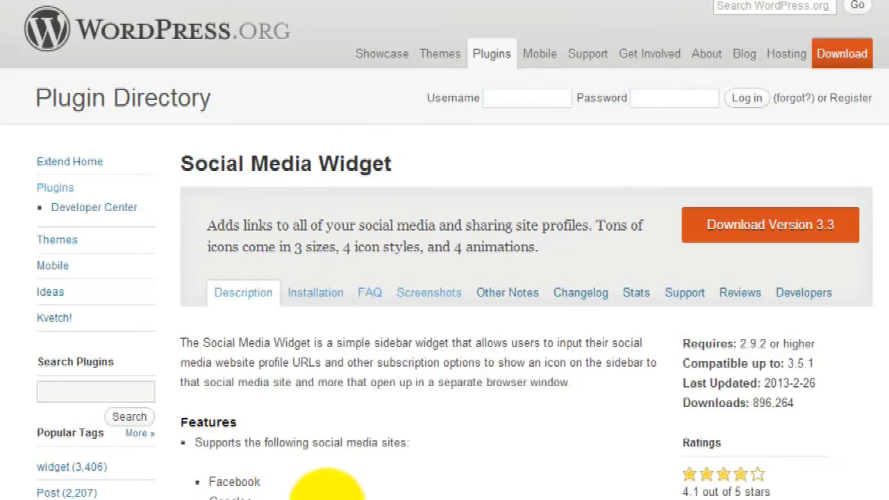
{"action": "mouse_move", "coordinate": [294, 483]}
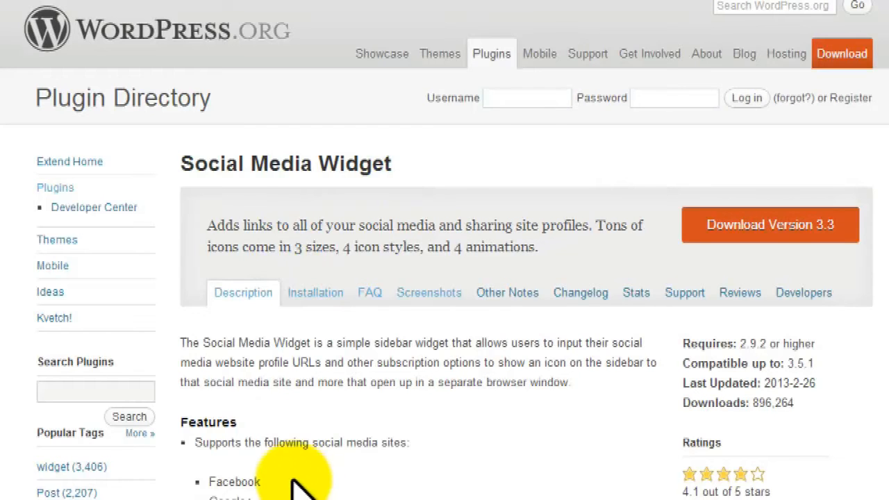
{"action": "mouse_move", "coordinate": [305, 465]}
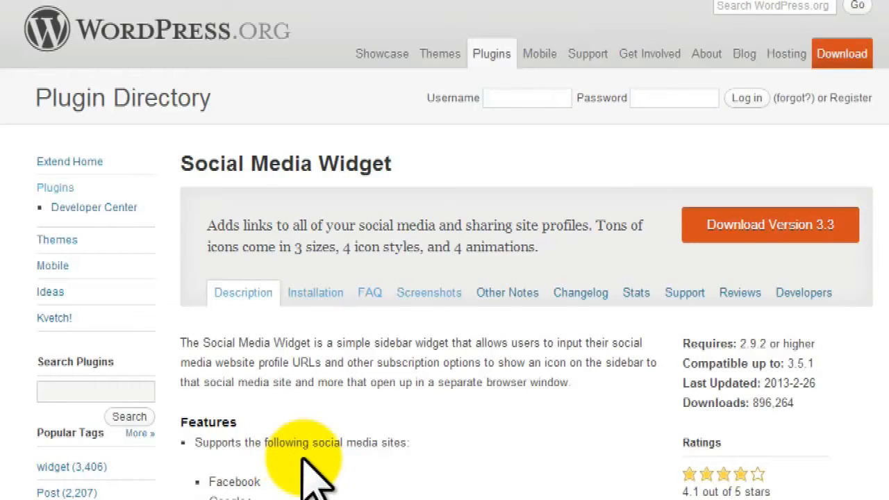
- Scroll the Description past the supported social sites list to the icon size options
{"action": "scroll", "scroll_direction": "down", "scroll_amount": 3}
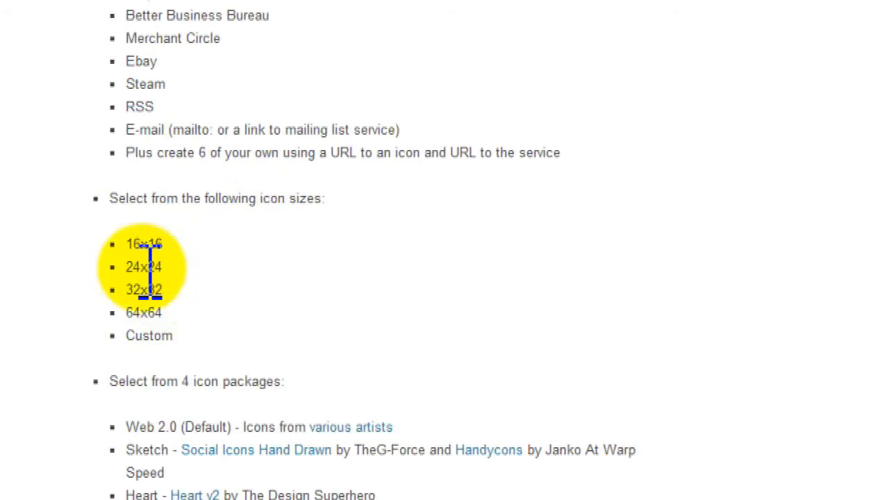
{"action": "mouse_move", "coordinate": [150, 335]}
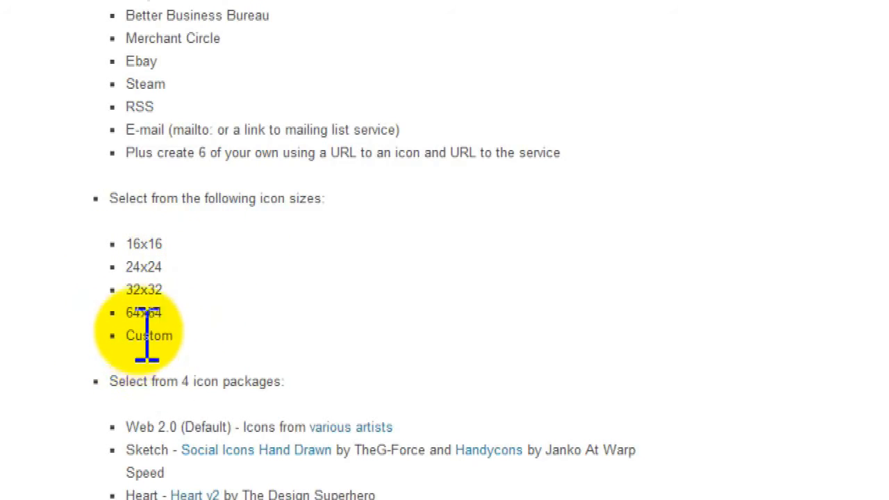
- Scroll through the four icon packages and the Creative Commons attribution and licensing notes
{"action": "scroll", "scroll_direction": "down", "scroll_amount": 3}
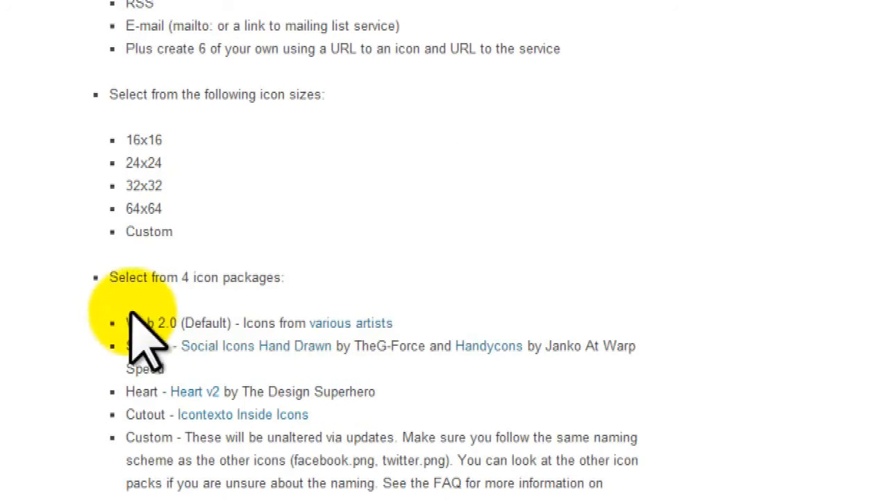
{"action": "scroll", "scroll_direction": "down", "scroll_amount": 3}
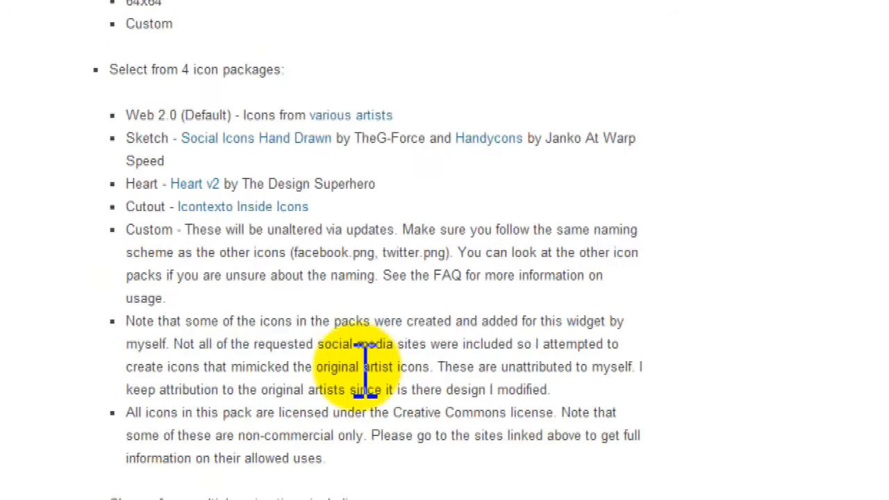
{"action": "scroll", "scroll_direction": "down", "scroll_amount": 3}
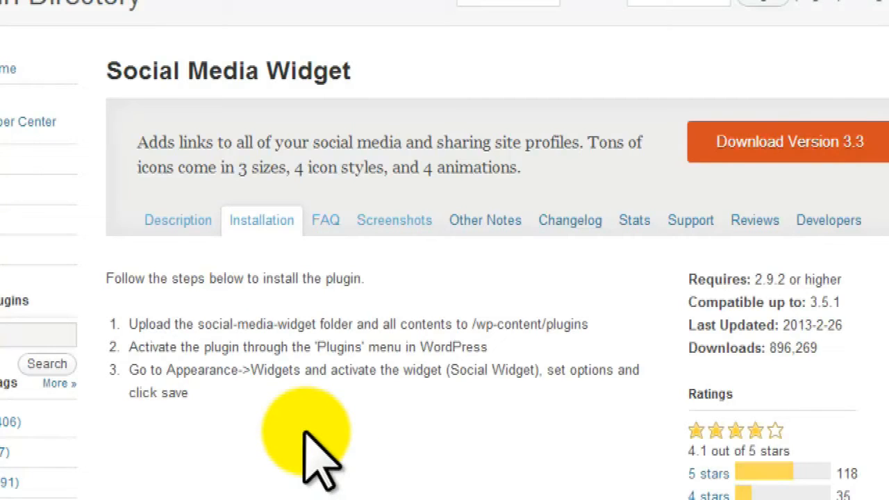
{"action": "mouse_move", "coordinate": [555, 417]}
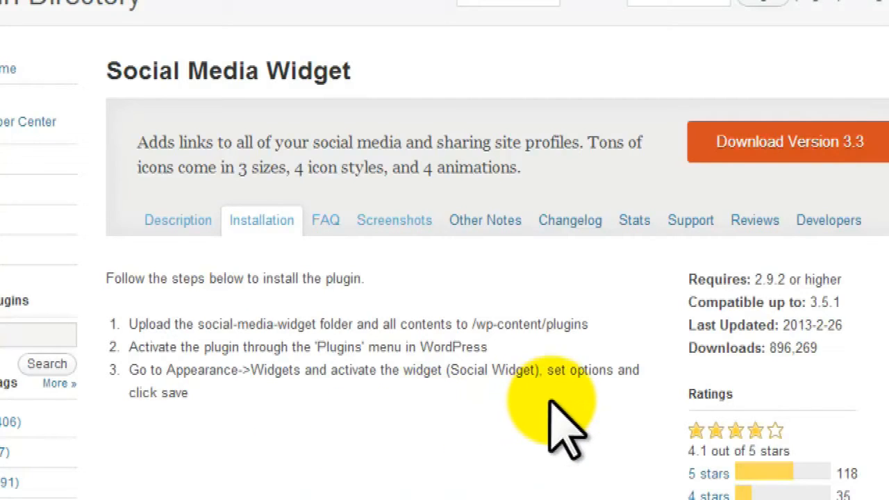
{"action": "mouse_move", "coordinate": [362, 243]}
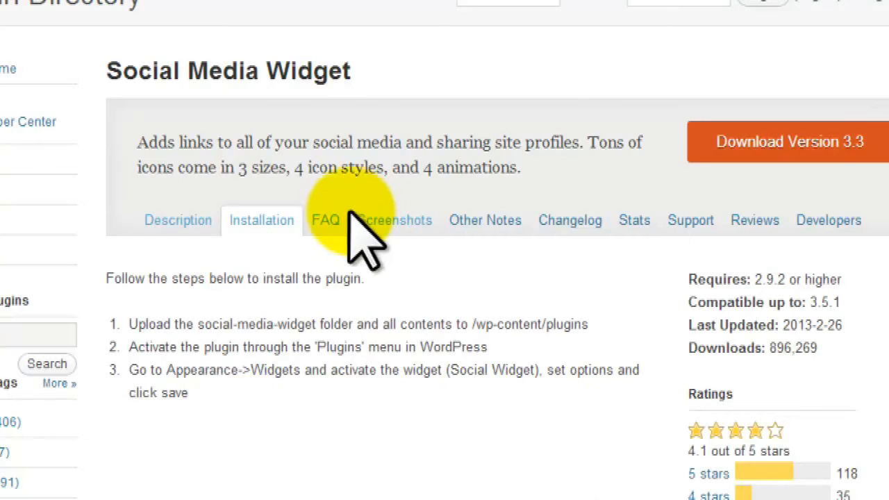
- View the Screenshots and scroll through the Web 2.0, Cutout and Sketch icon pack previews to the widget control panel
{"action": "left_click", "coordinate": [393, 219]}
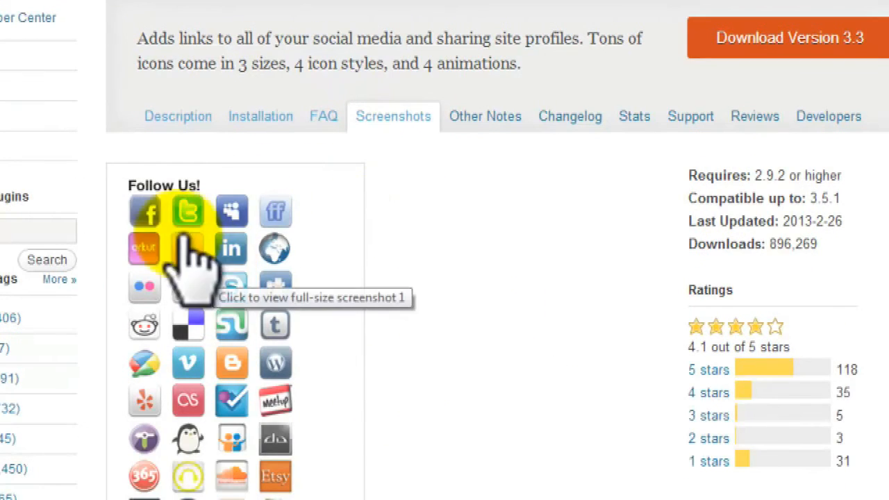
{"action": "scroll", "scroll_direction": "down", "scroll_amount": 3}
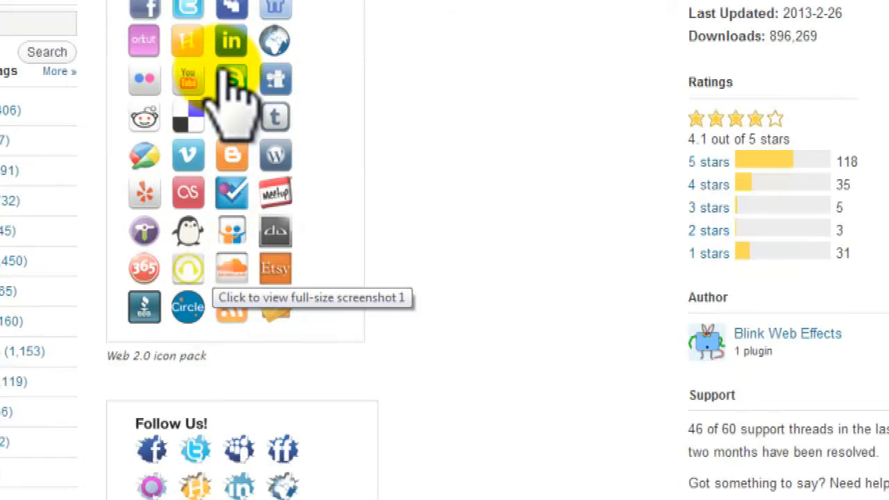
{"action": "scroll", "scroll_direction": "down", "scroll_amount": 3}
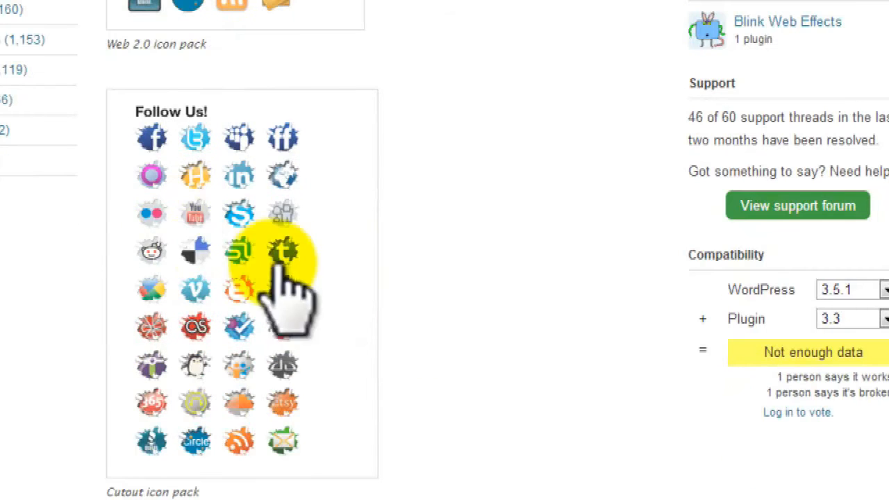
{"action": "scroll", "scroll_direction": "down", "scroll_amount": 3}
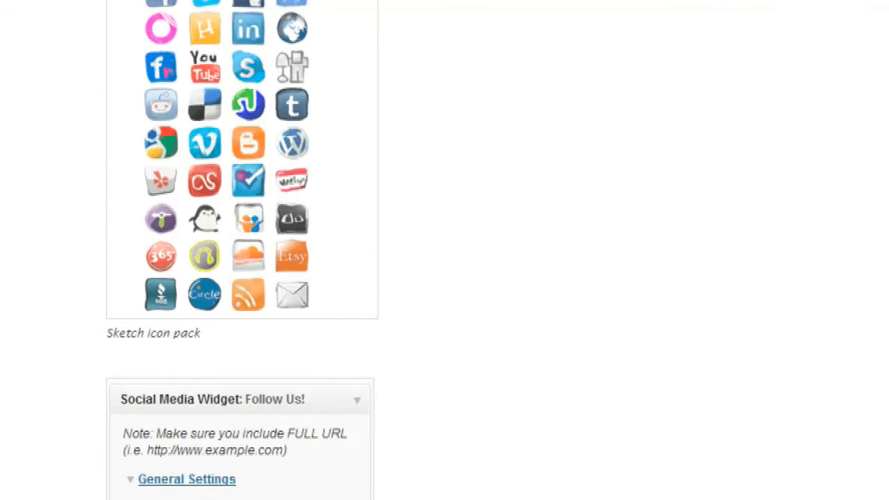
{"action": "scroll", "scroll_direction": "down", "scroll_amount": 3}
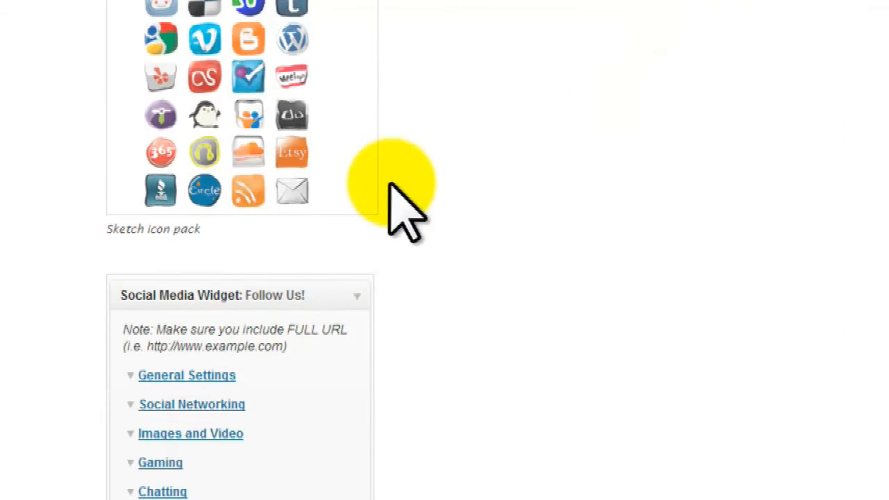
- Scroll through the collapsed, General Settings and Social Networking panel screenshots down to the Heart icon pack
{"action": "scroll", "scroll_direction": "down", "scroll_amount": 3}
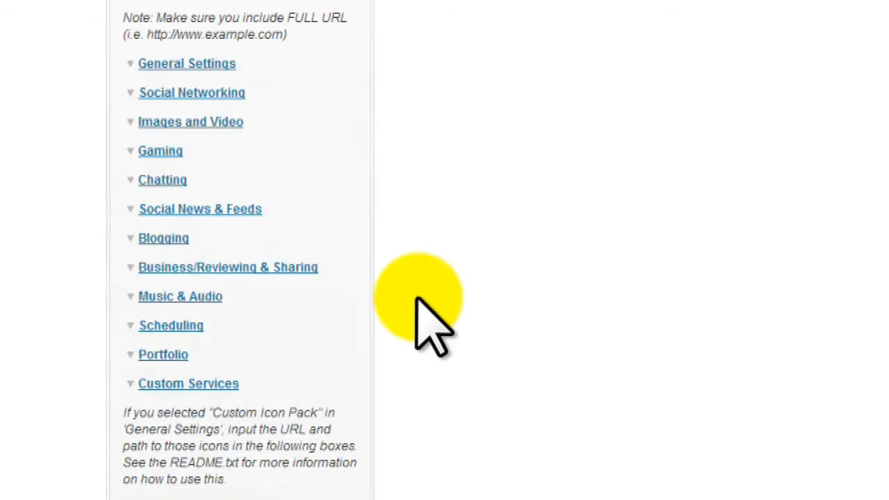
{"action": "mouse_move", "coordinate": [424, 312]}
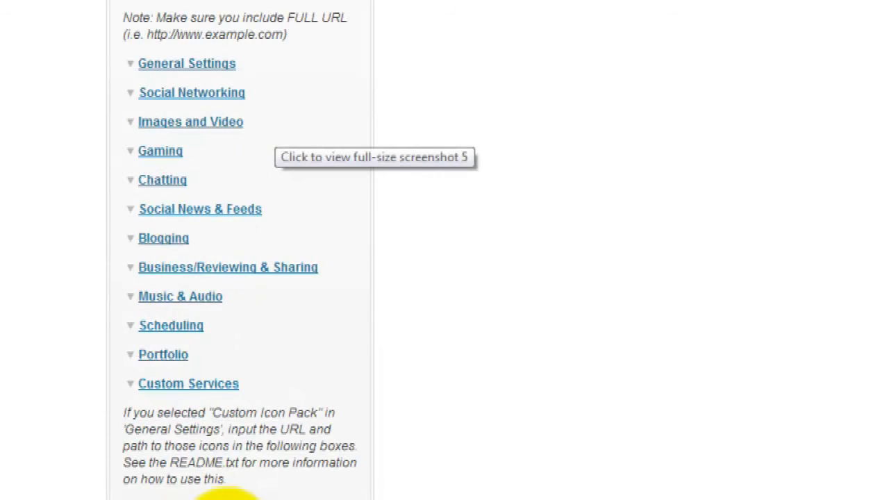
{"action": "mouse_move", "coordinate": [368, 475]}
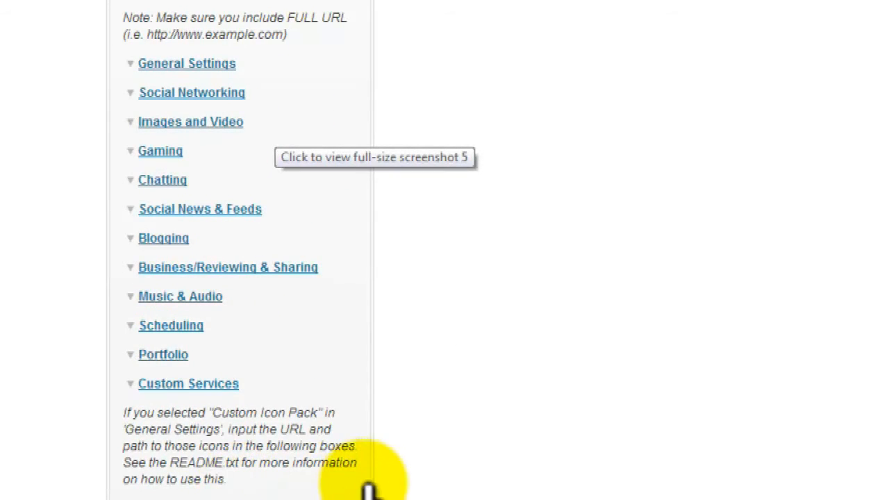
{"action": "mouse_move", "coordinate": [447, 347]}
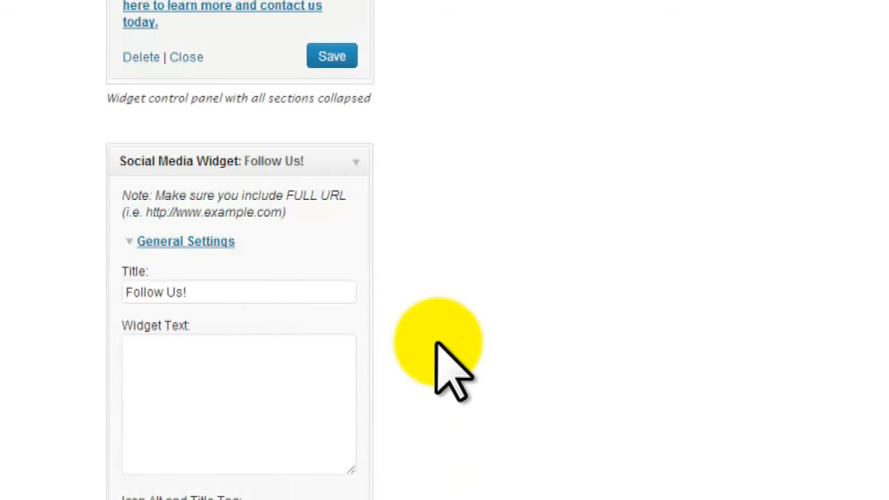
{"action": "scroll", "scroll_direction": "down", "scroll_amount": 3}
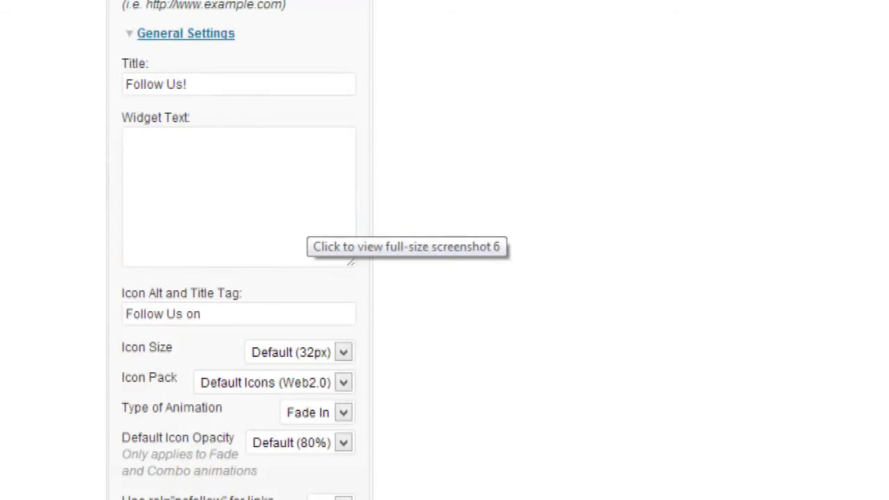
{"action": "scroll", "scroll_direction": "down", "scroll_amount": 3}
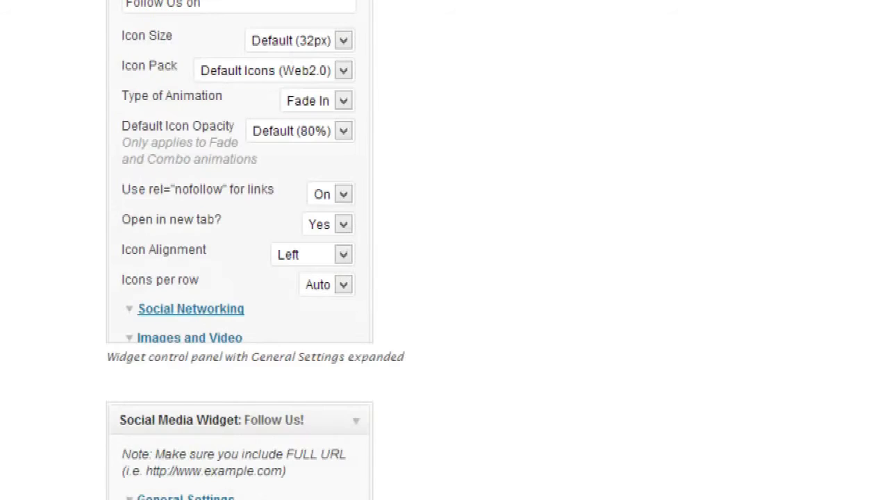
{"action": "scroll", "scroll_direction": "down", "scroll_amount": 3}
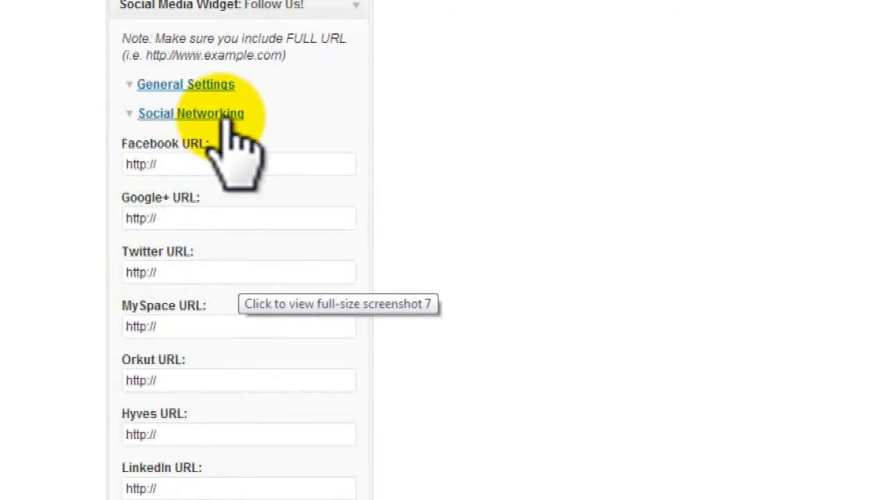
{"action": "scroll", "scroll_direction": "down", "scroll_amount": 3}
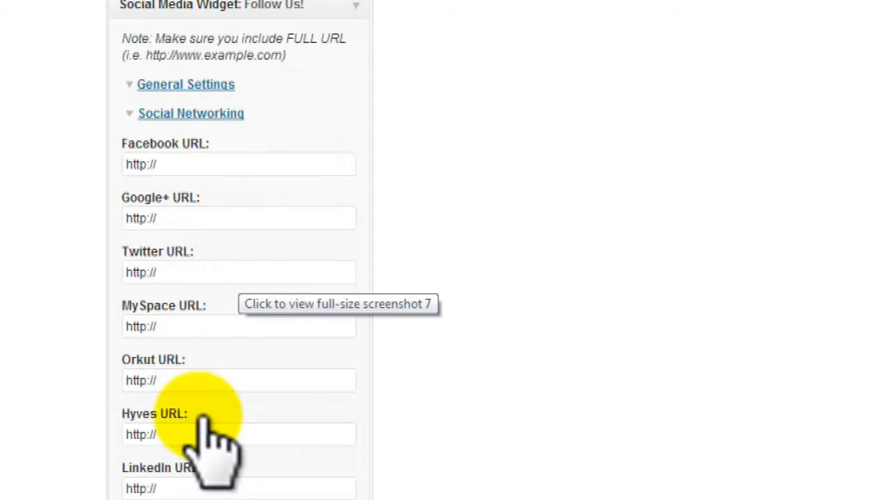
{"action": "scroll", "scroll_direction": "down", "scroll_amount": 3}
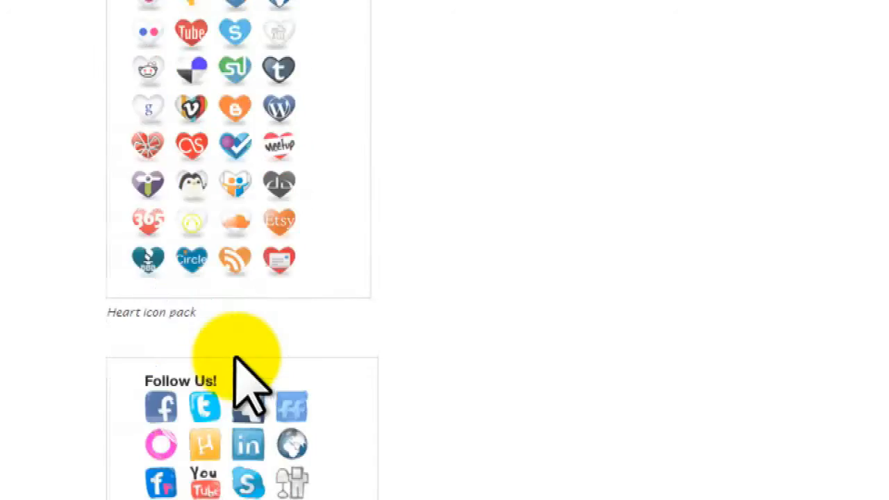
{"action": "scroll", "scroll_direction": "up", "scroll_amount": 3}
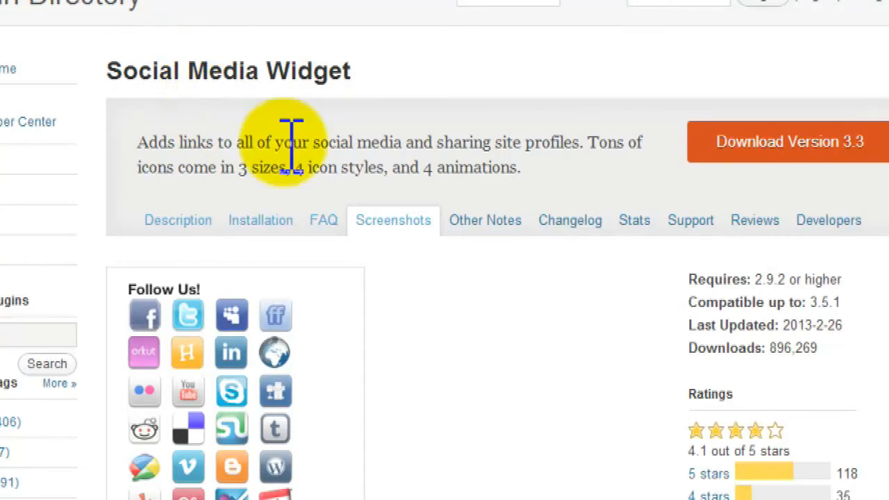
{"action": "mouse_move", "coordinate": [528, 376]}
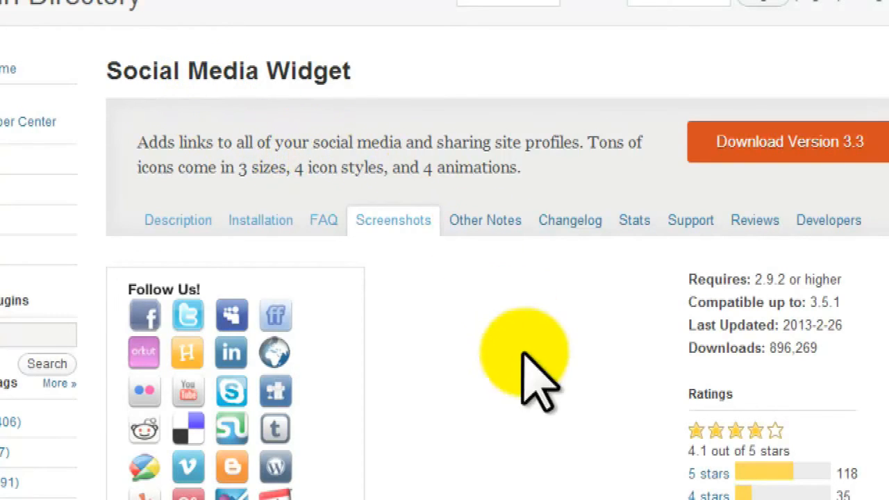
{"action": "mouse_move", "coordinate": [803, 396]}
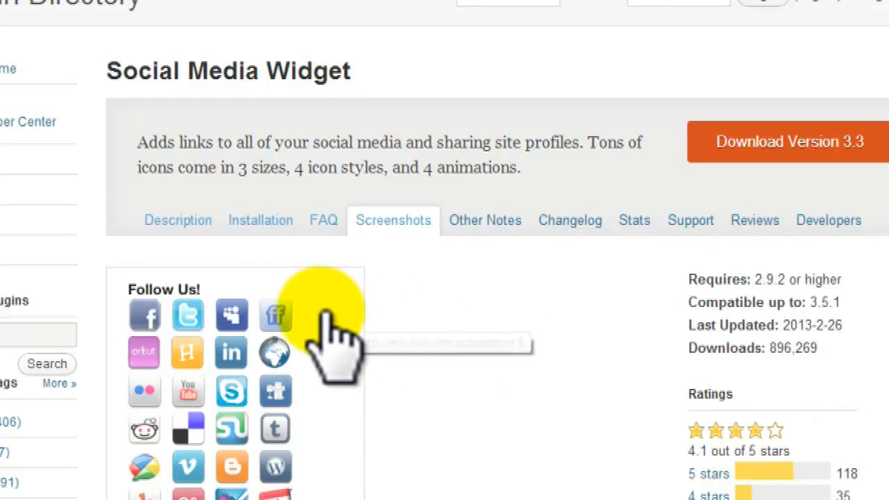
{"action": "mouse_move", "coordinate": [403, 326]}
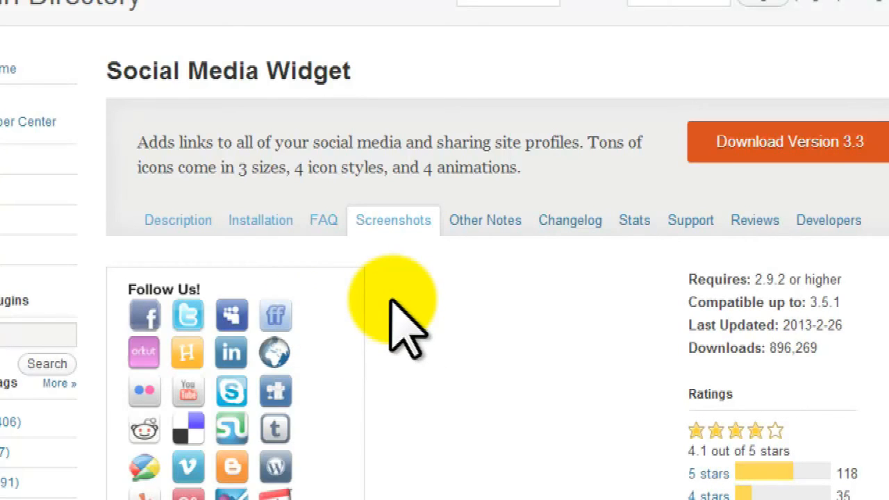
{"action": "mouse_move", "coordinate": [410, 334]}
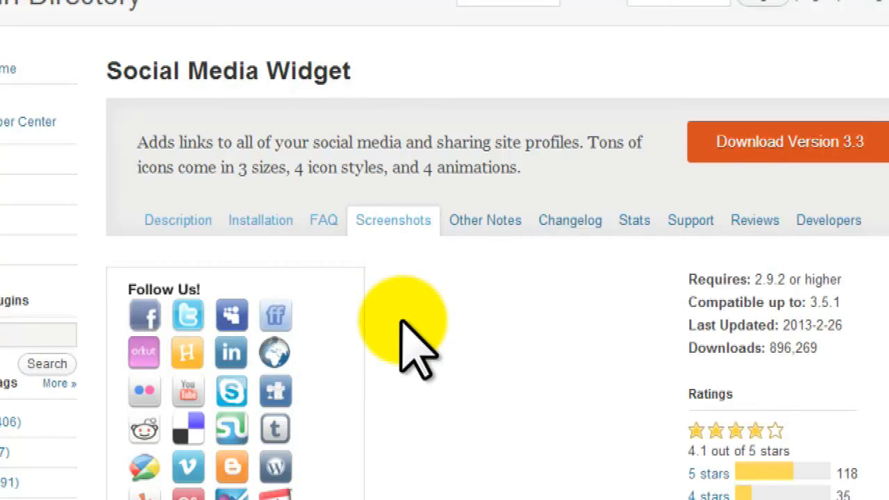